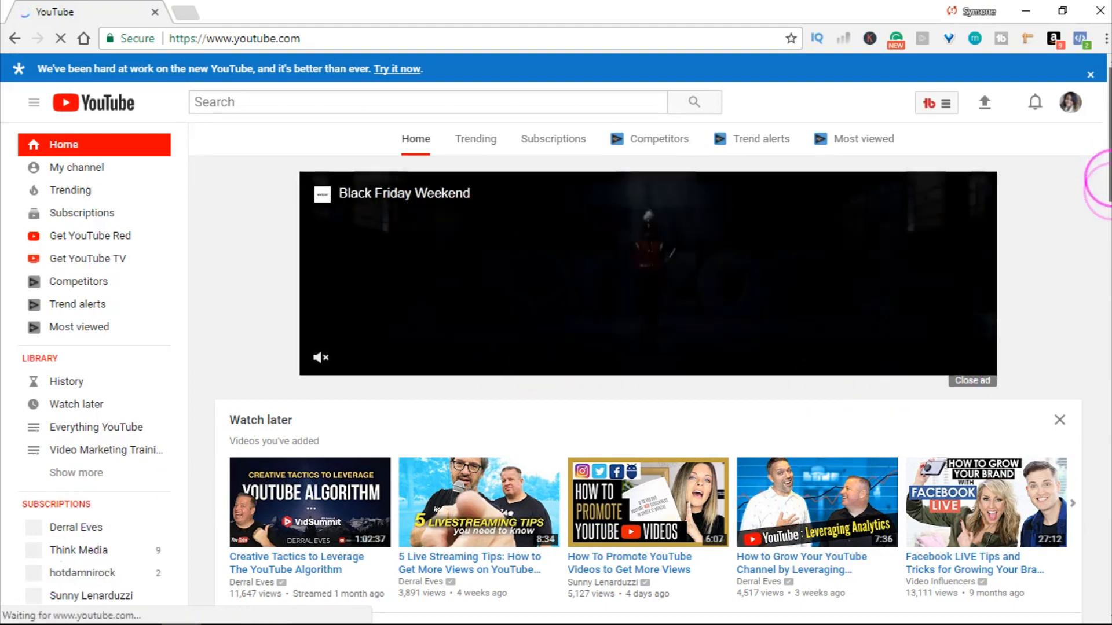
Go to the account History page showing the watch history list.
scroll(down, 3)
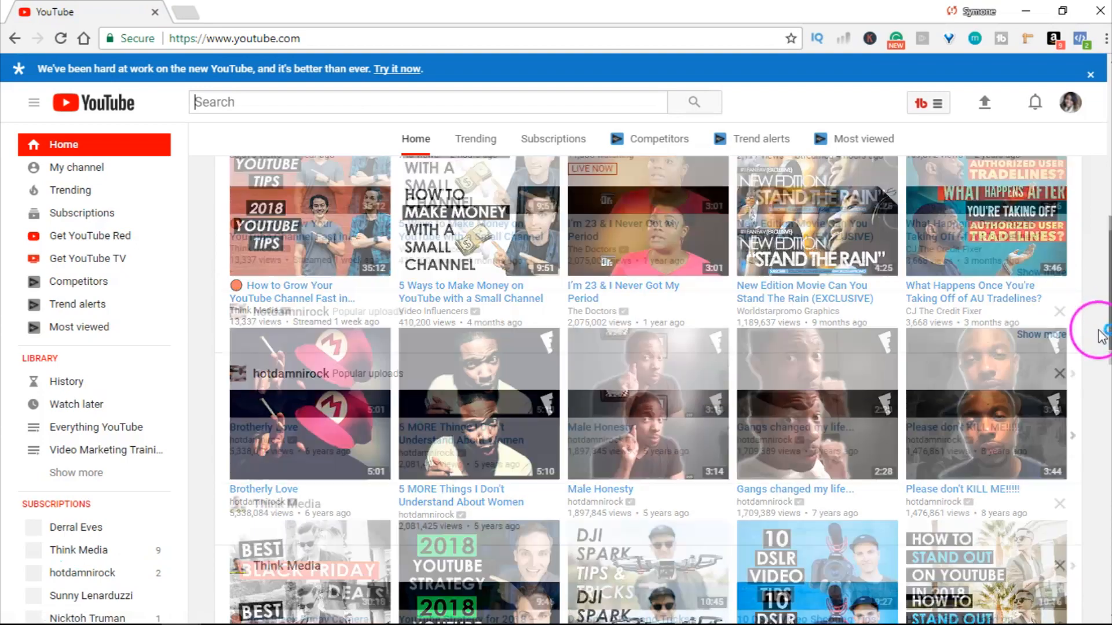
scroll(down, 3)
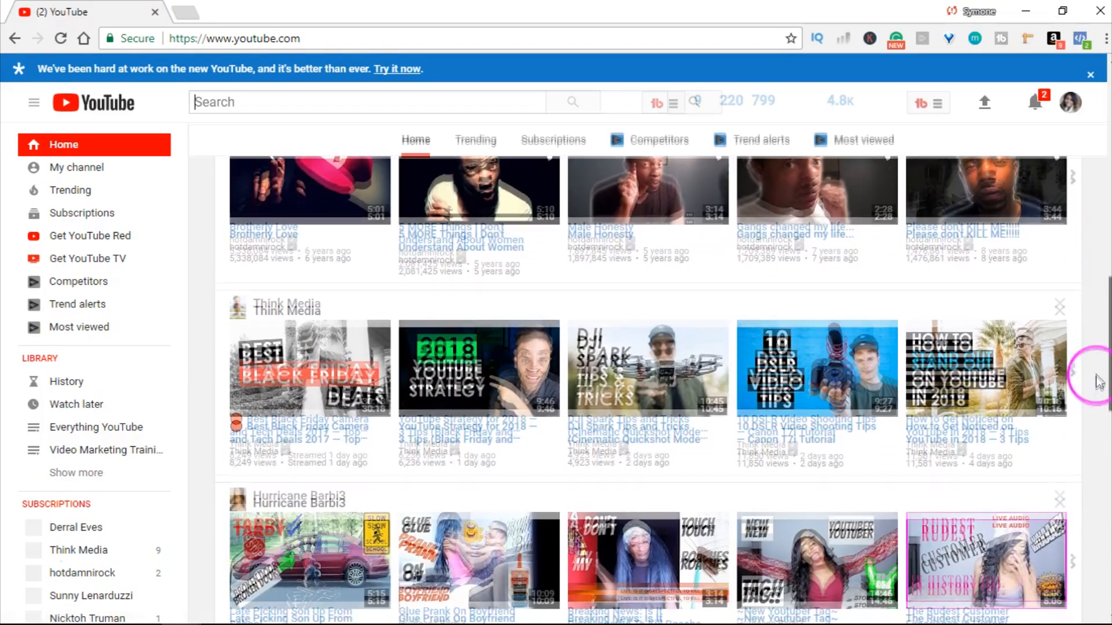
scroll(up, 3)
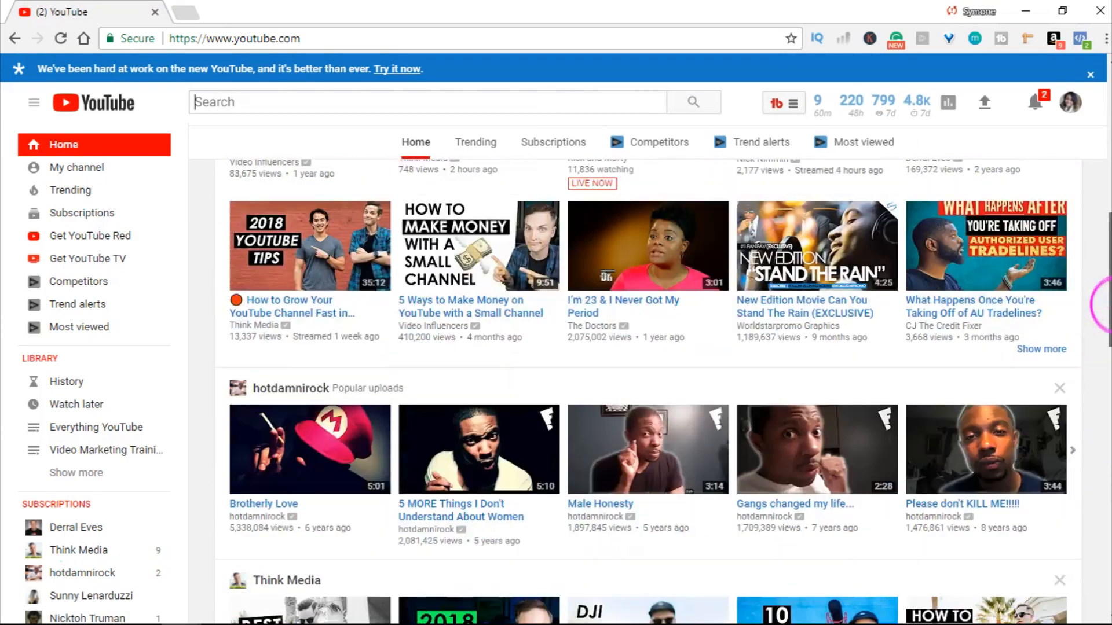
scroll(up, 3)
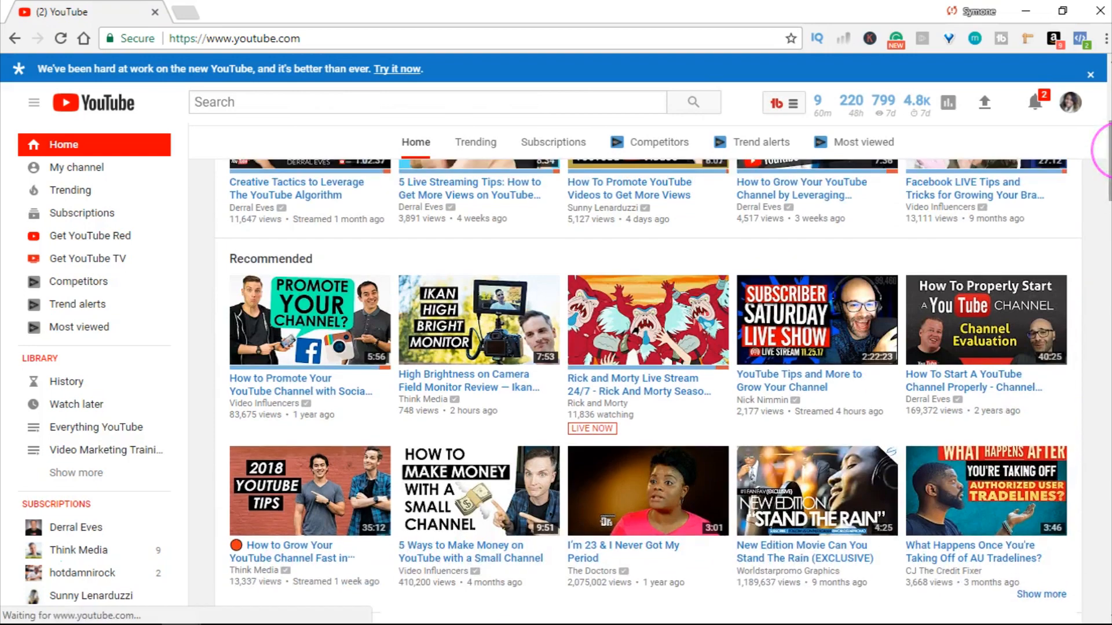
scroll(up, 3)
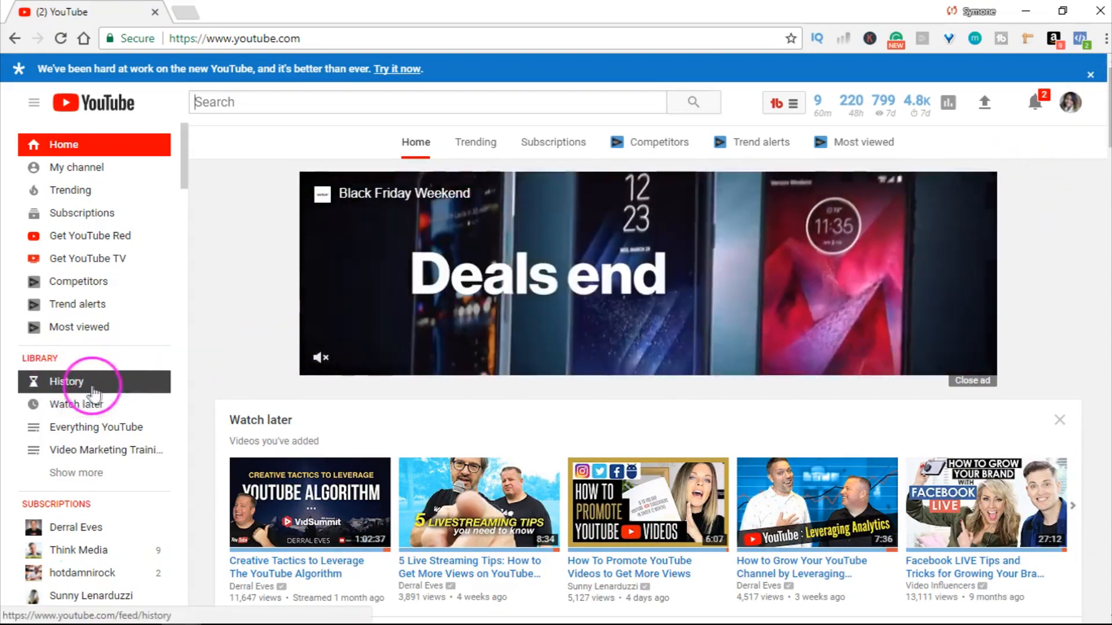
click(67, 381)
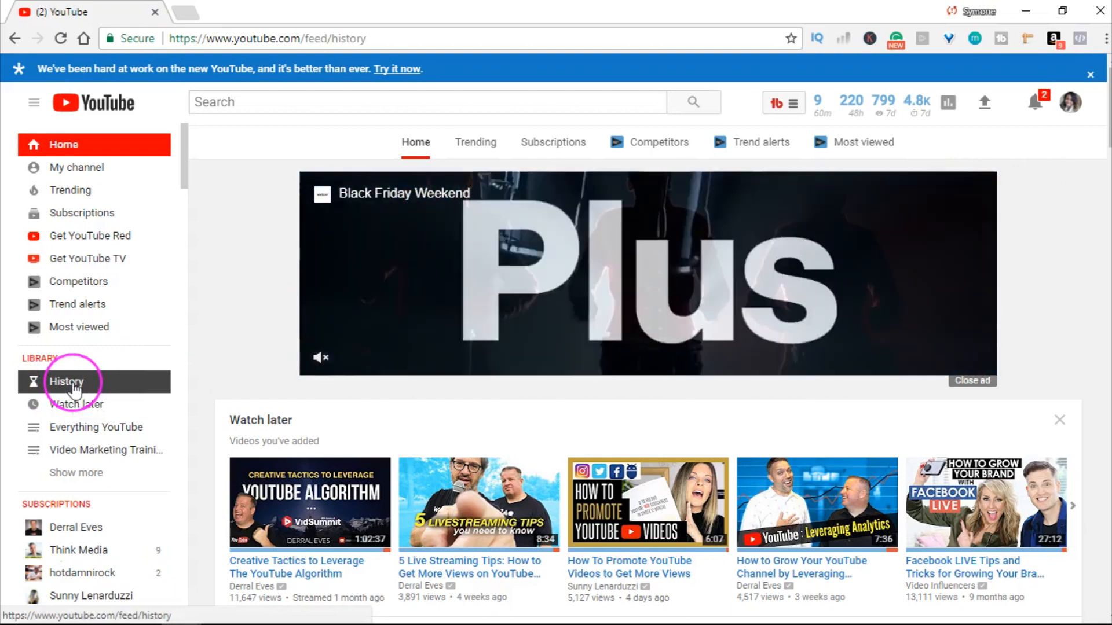
click(66, 381)
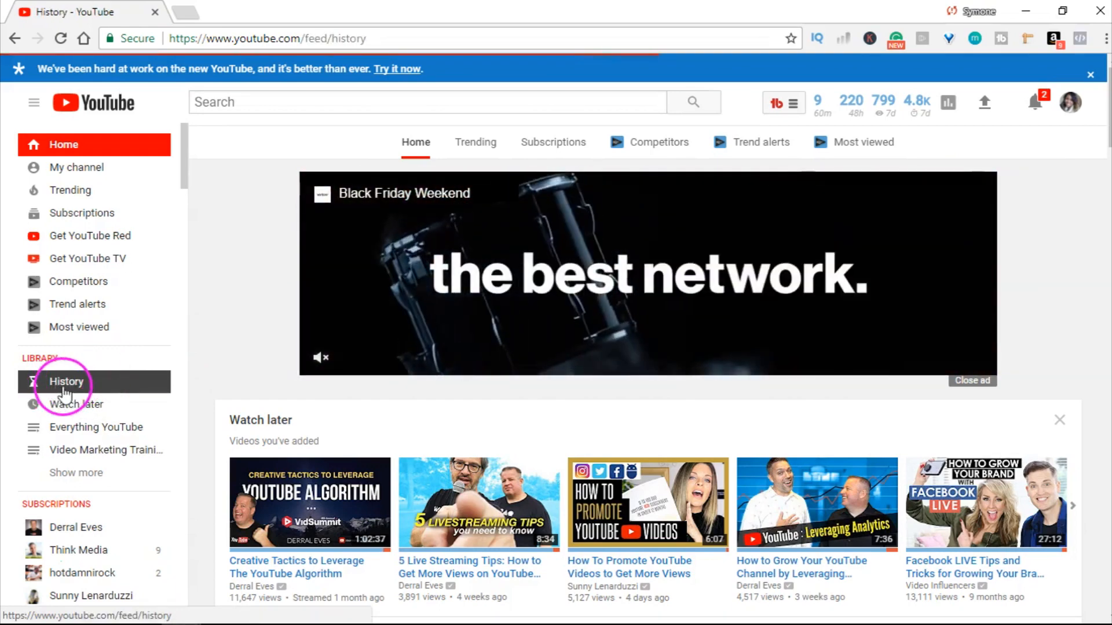
click(65, 381)
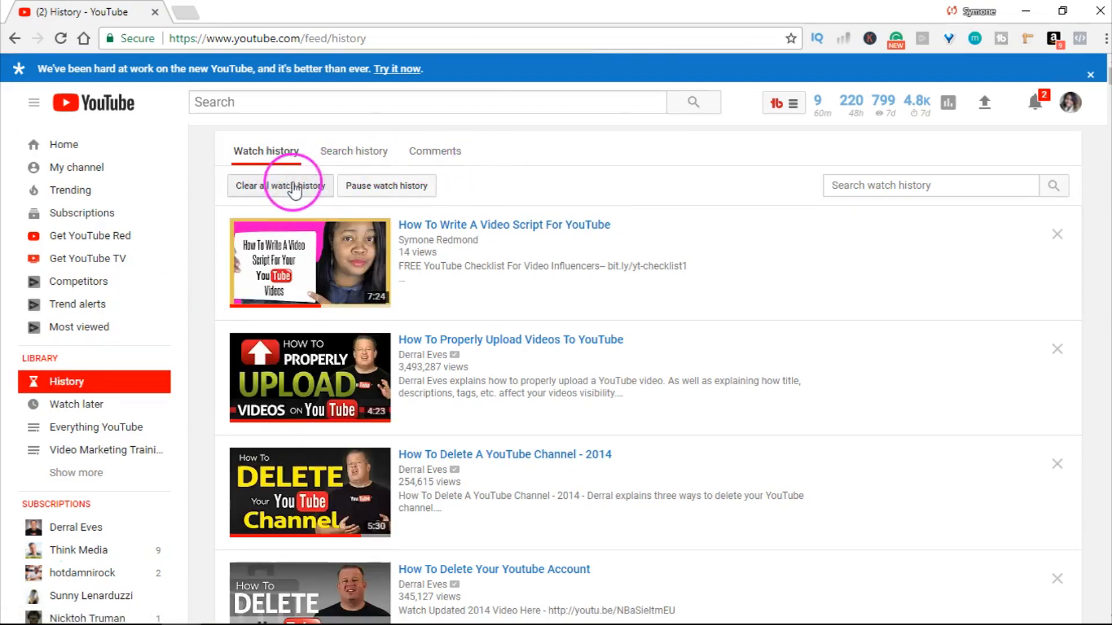
View the search history and comment history lists, then head back toward watch history.
click(353, 150)
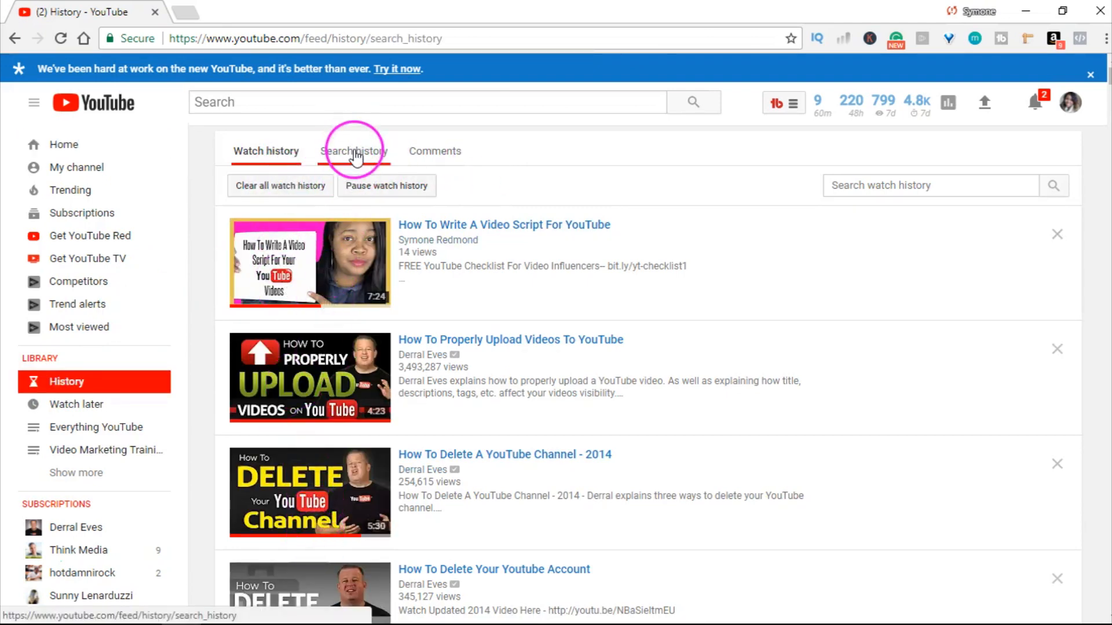
click(353, 150)
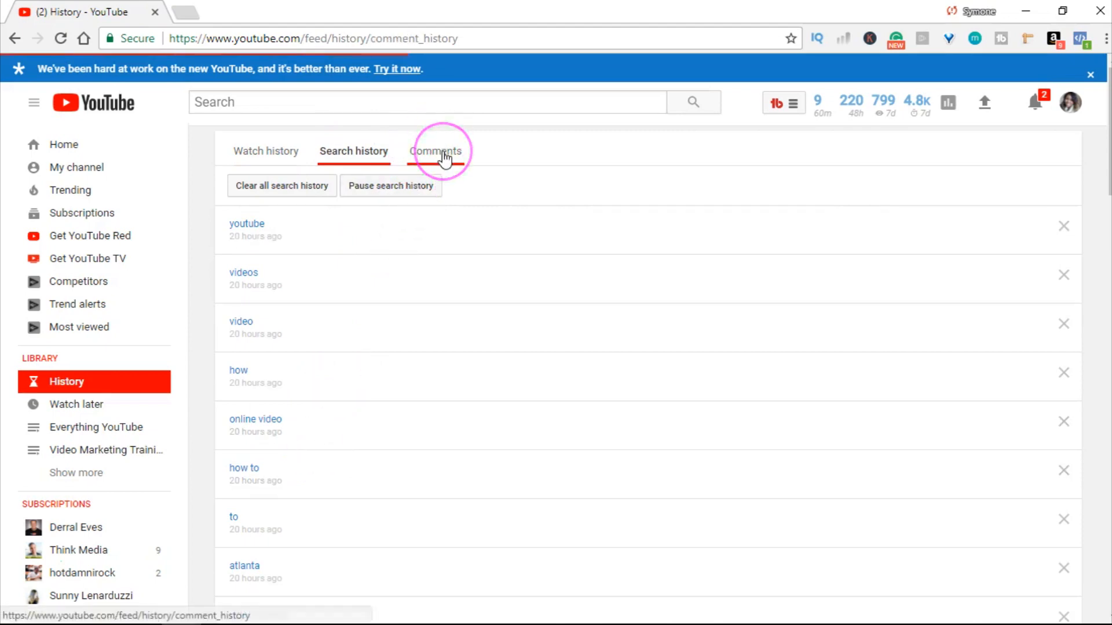
click(434, 151)
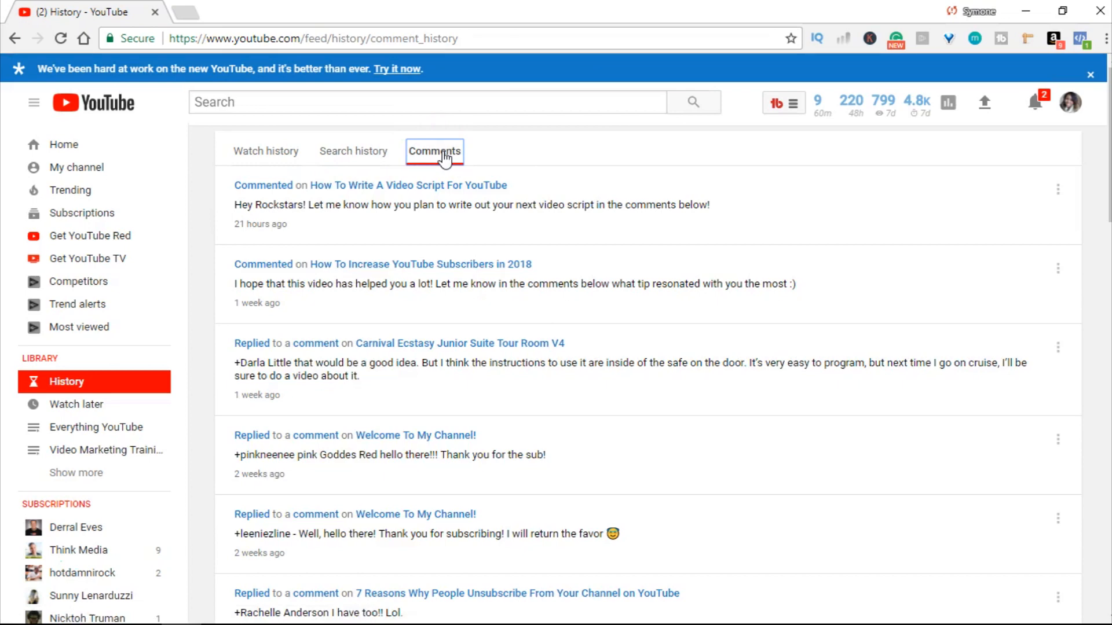
click(266, 150)
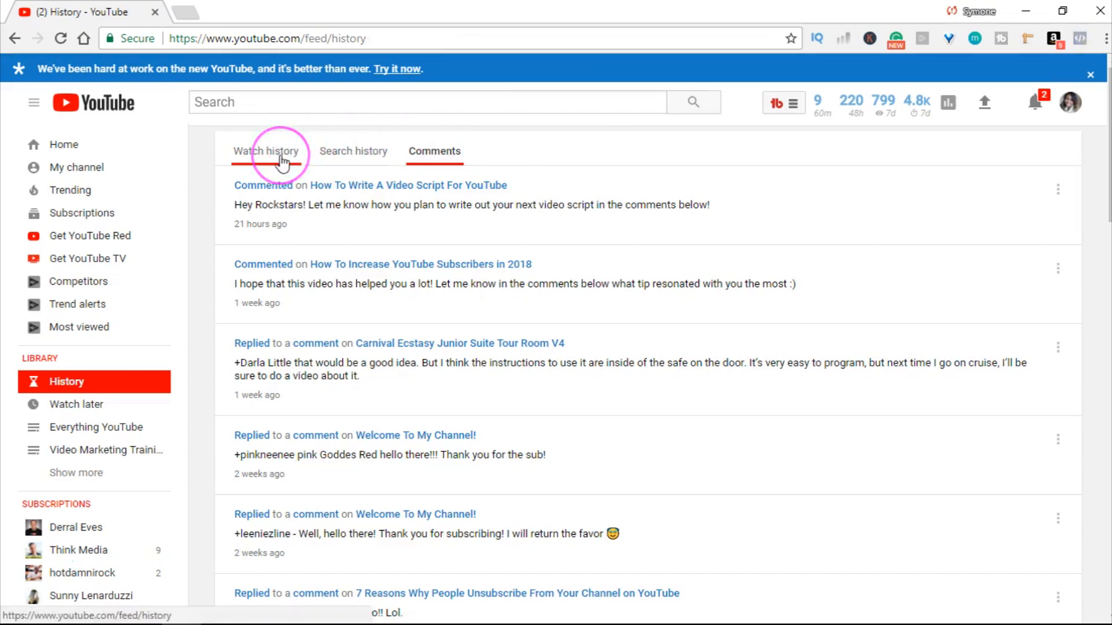
Start Clear all watch history from the Watch history list, then cancel so nothing is removed.
click(266, 151)
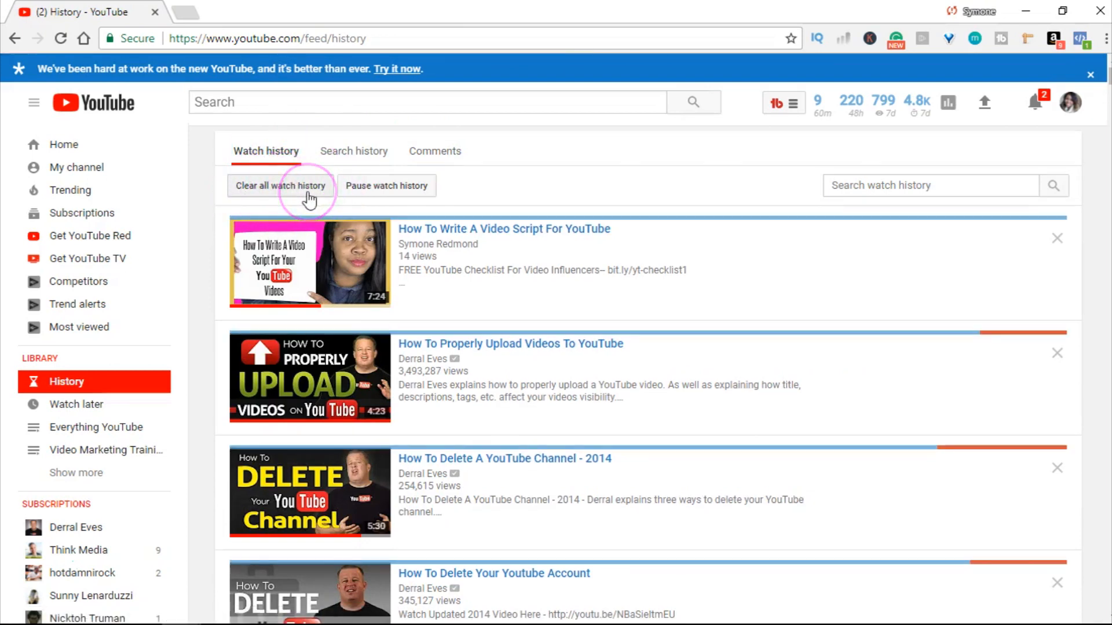
mouse_move(387, 186)
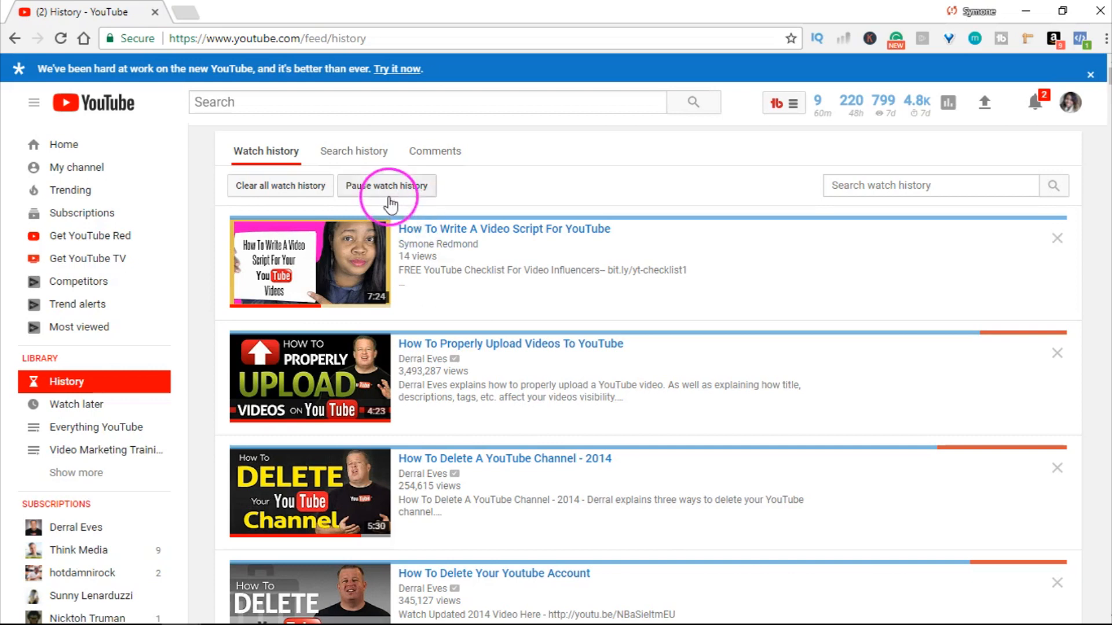
mouse_move(291, 233)
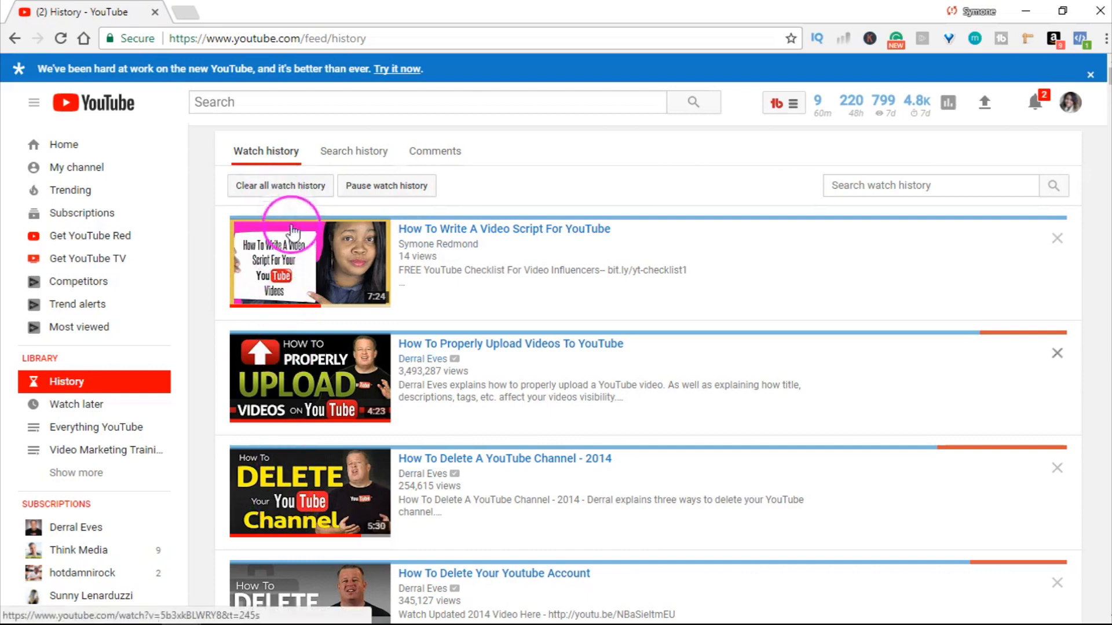
click(280, 185)
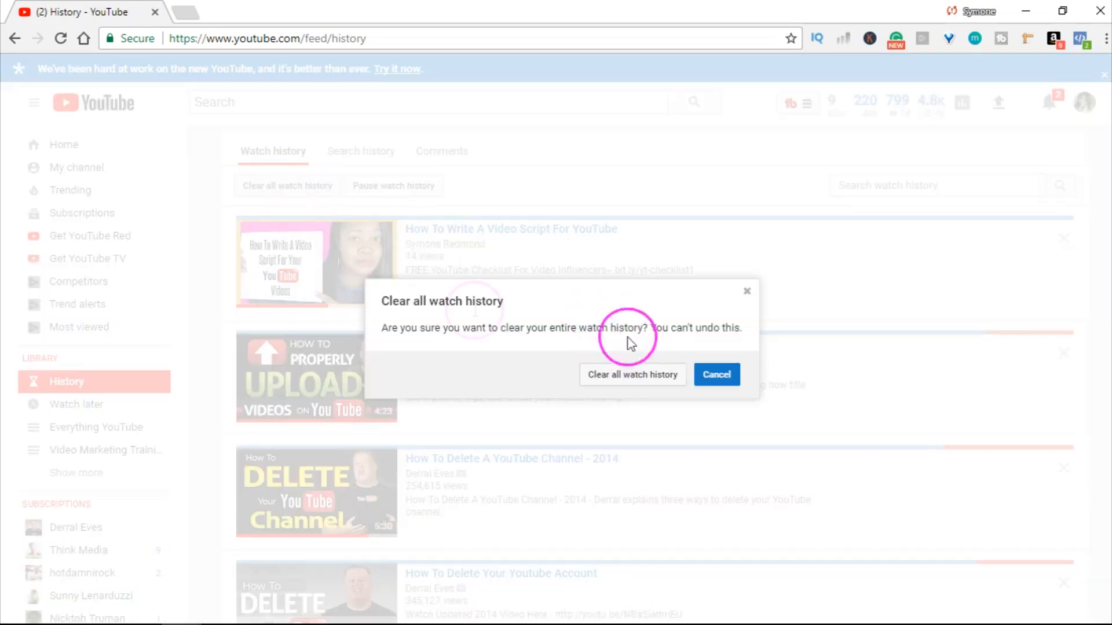
mouse_move(555, 333)
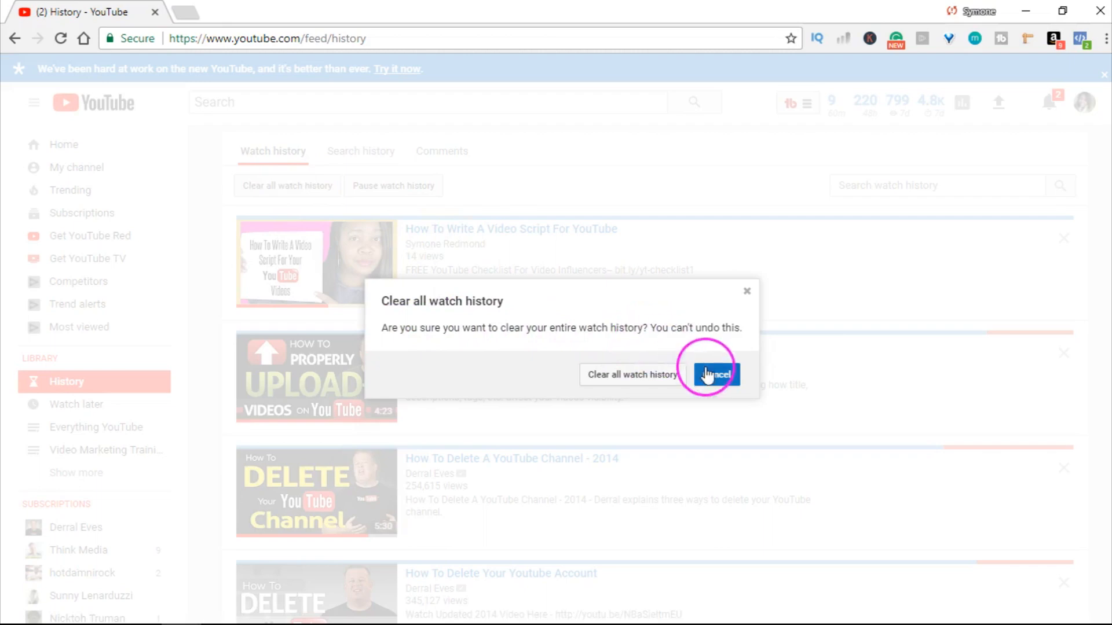
click(716, 374)
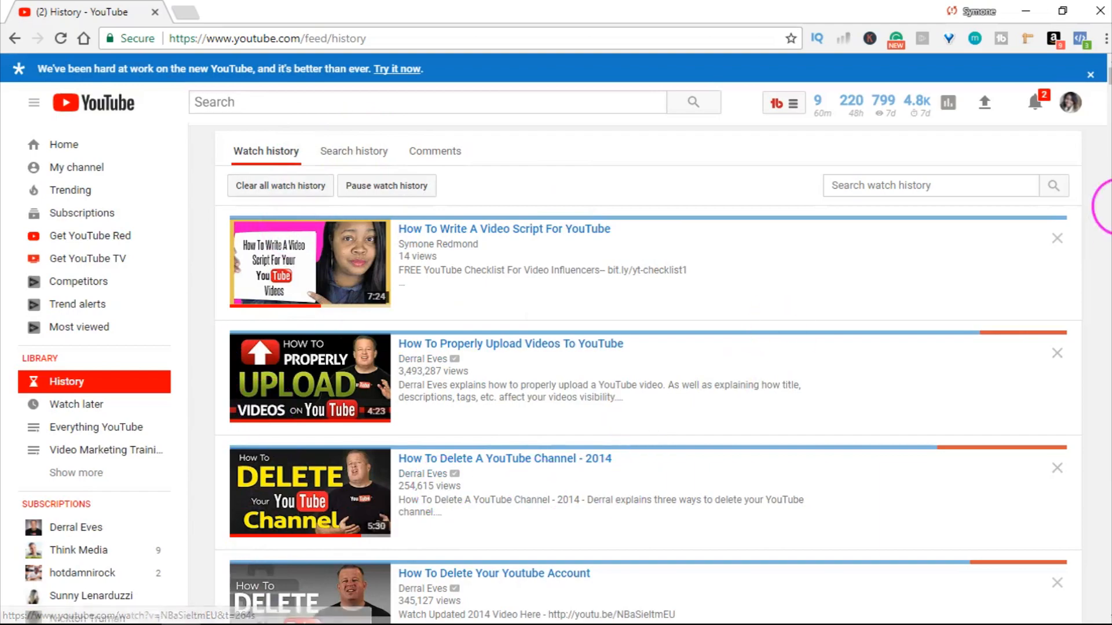
Remove the video-script video from watch history and scroll through the remaining entries.
scroll(down, 3)
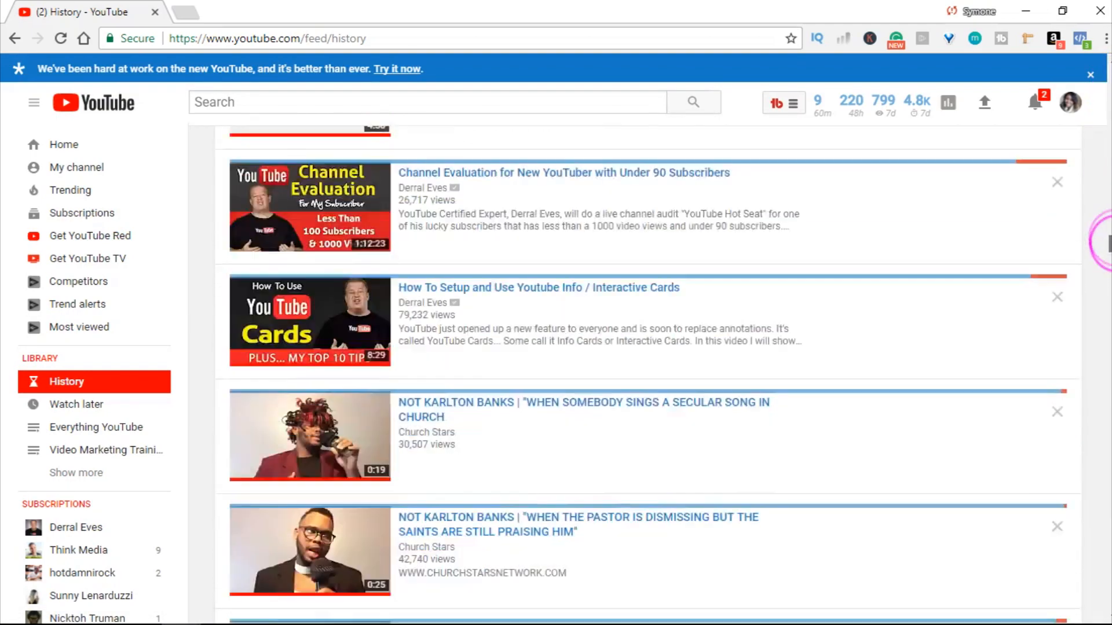
scroll(up, 3)
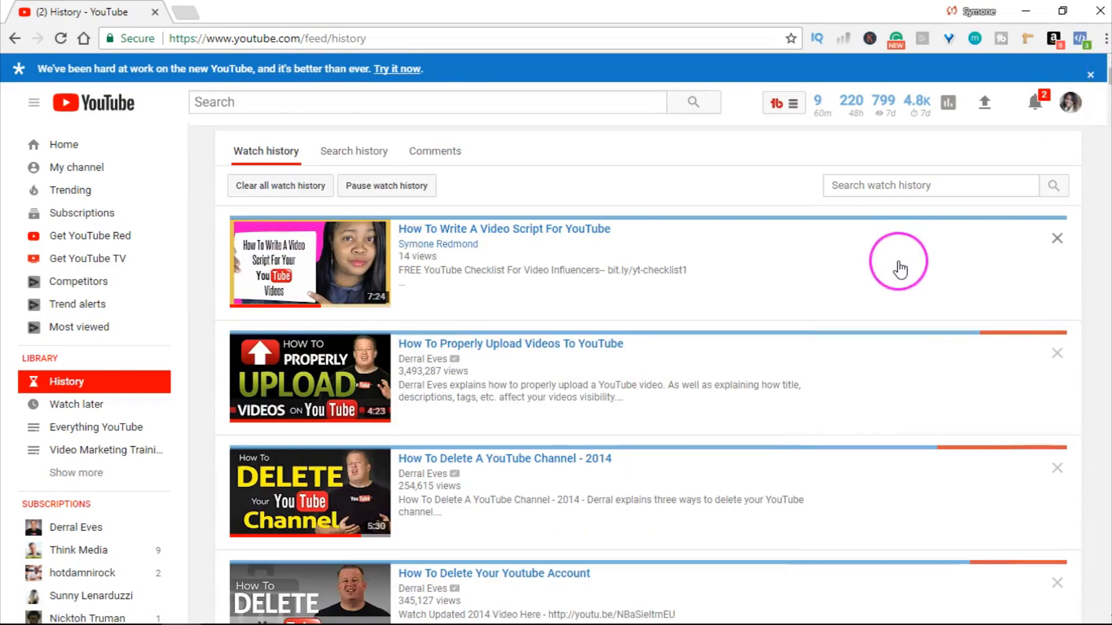
mouse_move(1057, 238)
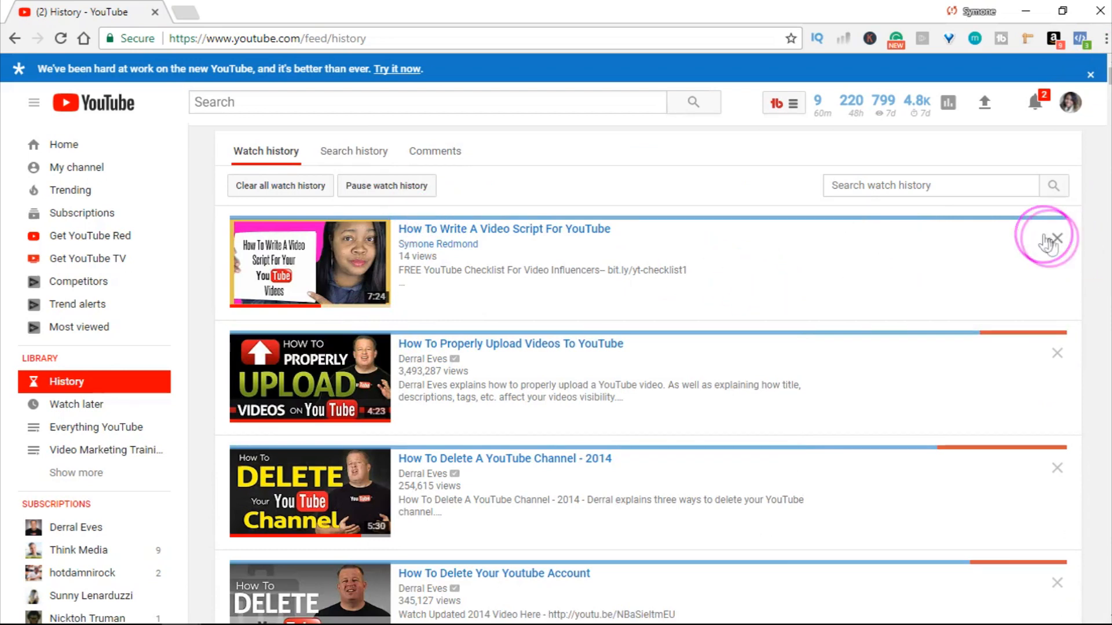
mouse_move(1057, 238)
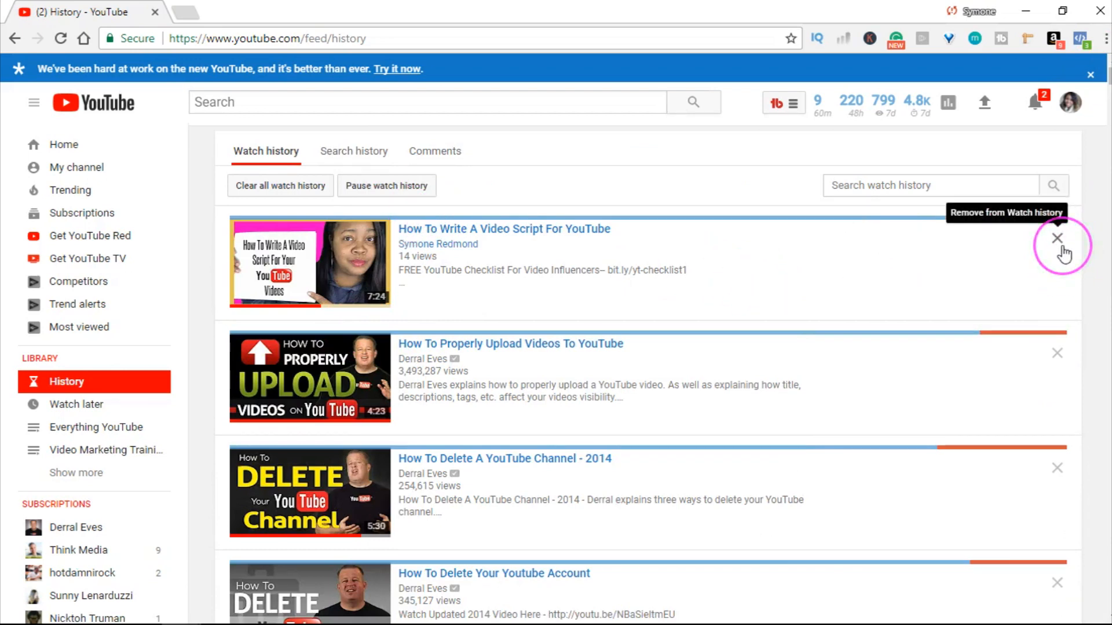
mouse_move(1057, 239)
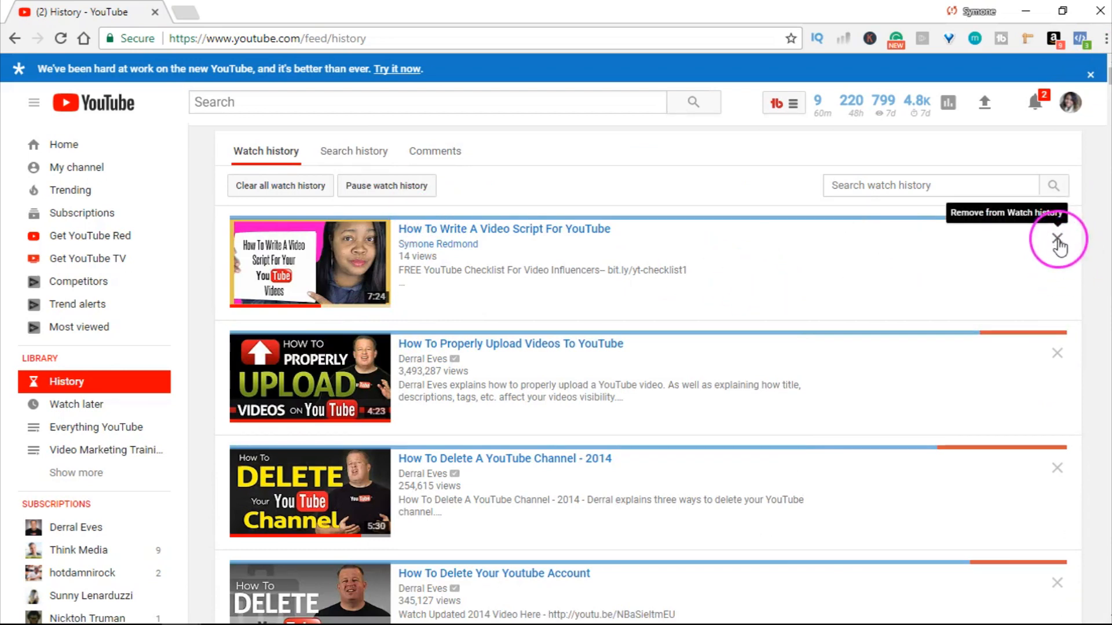
click(1056, 240)
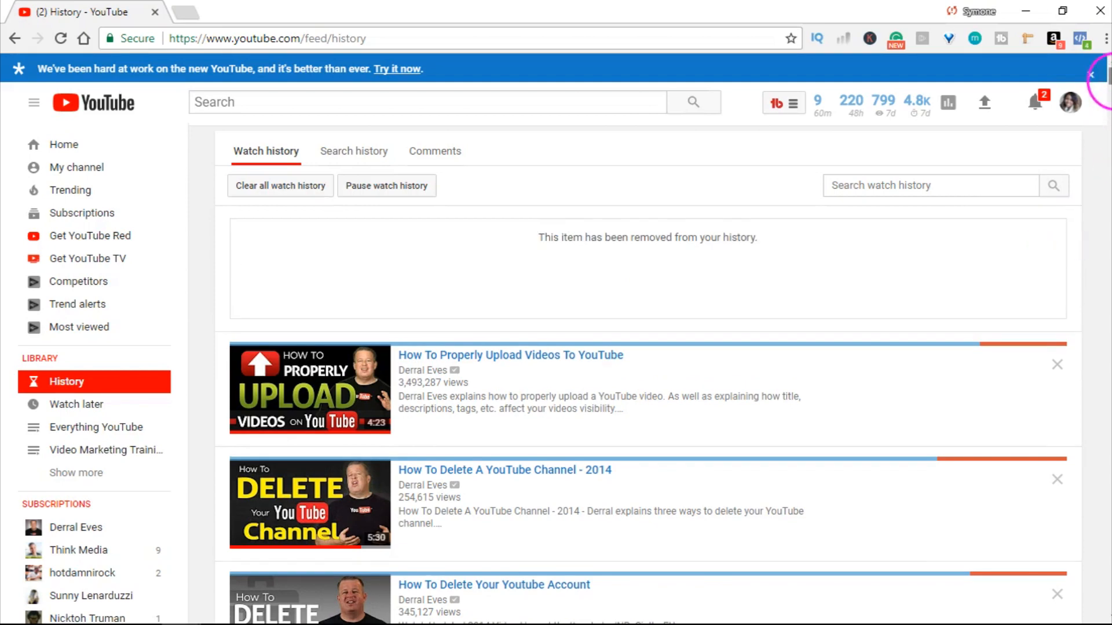
scroll(down, 3)
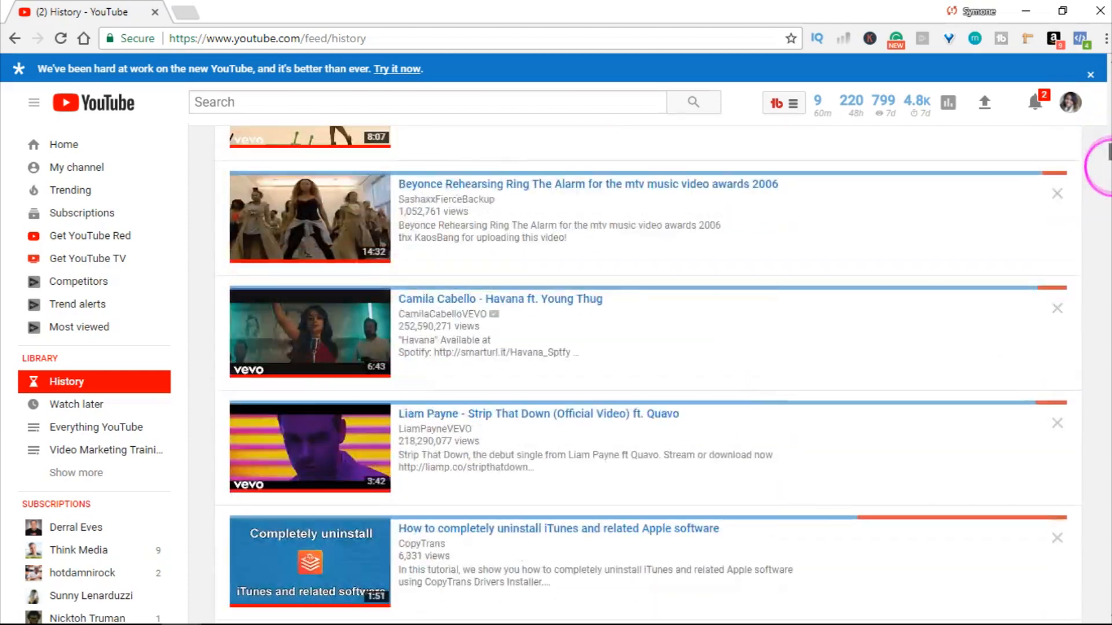
scroll(down, 3)
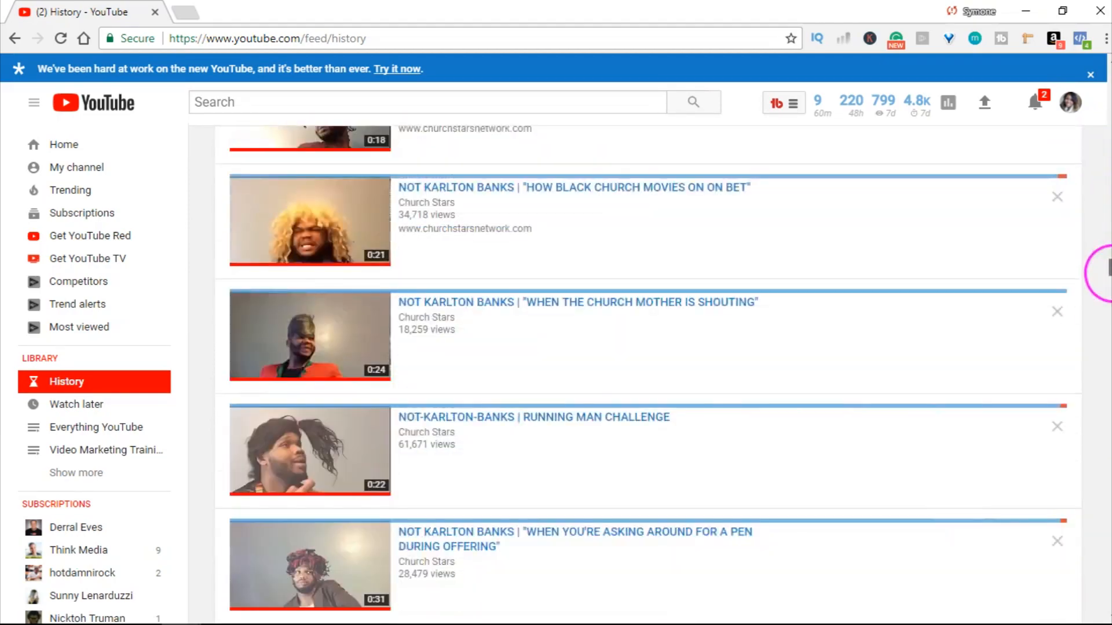
scroll(down, 3)
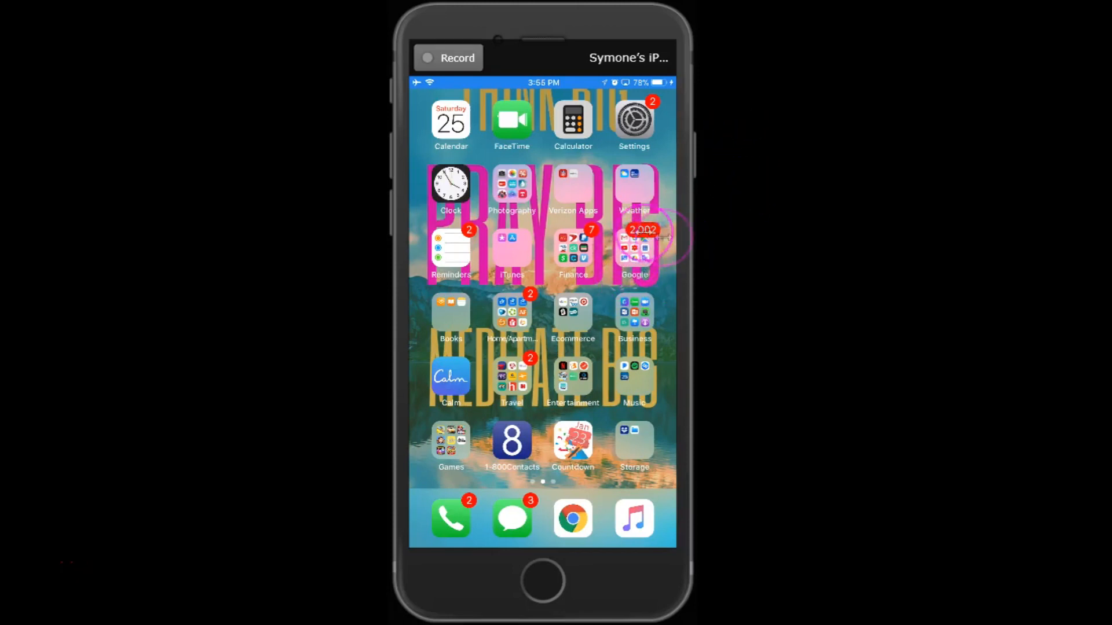
Launch YouTube from the Google apps folder and browse the home feed.
click(634, 252)
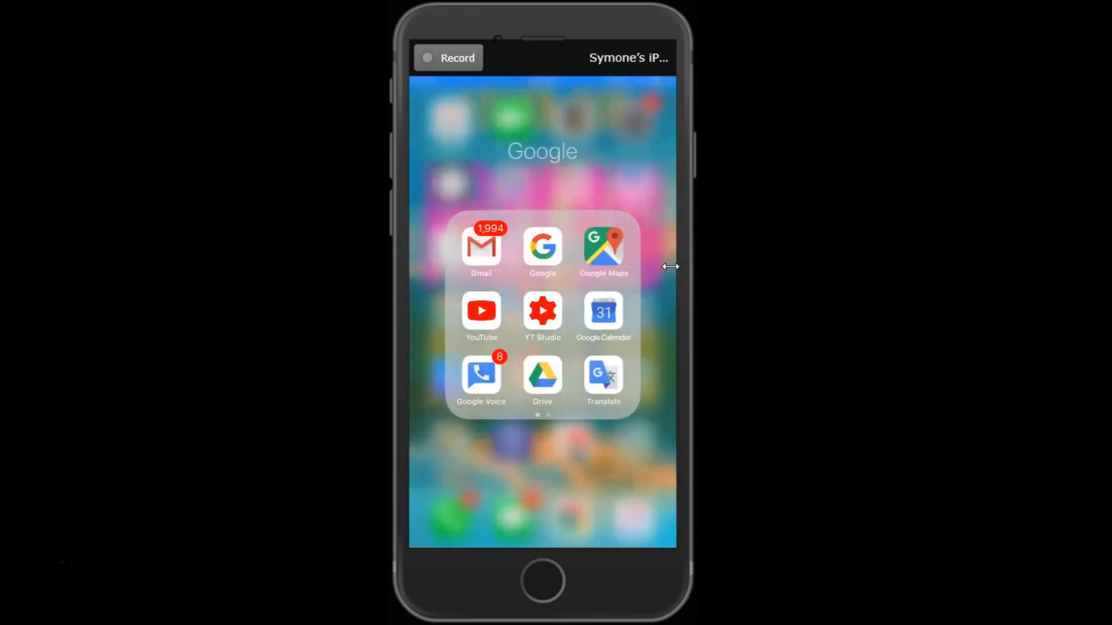
click(480, 311)
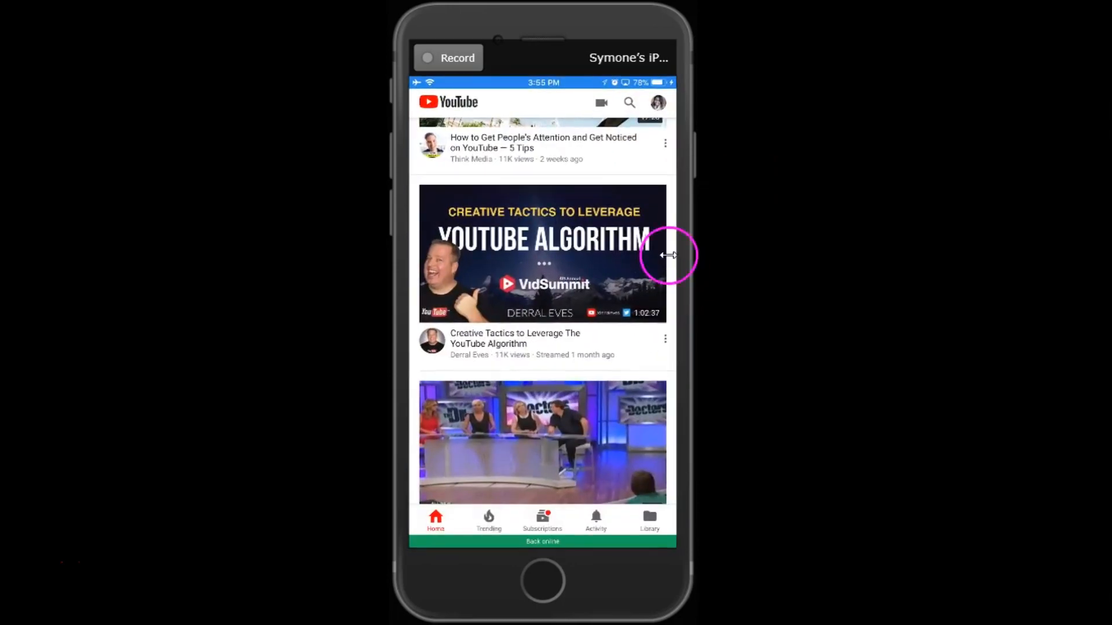
scroll(down, 3)
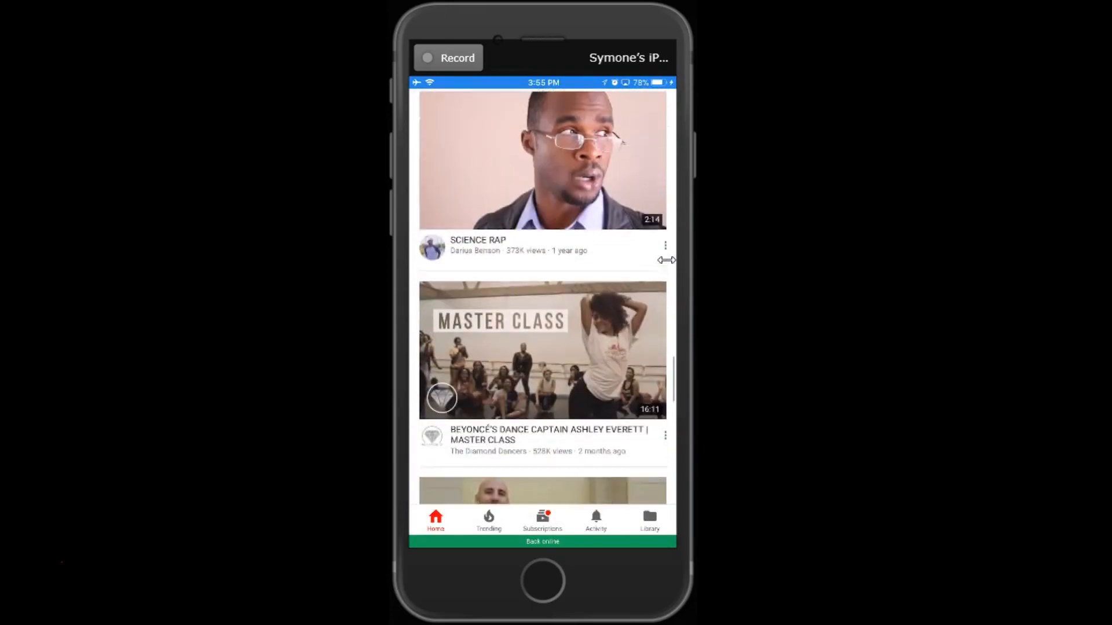
scroll(down, 3)
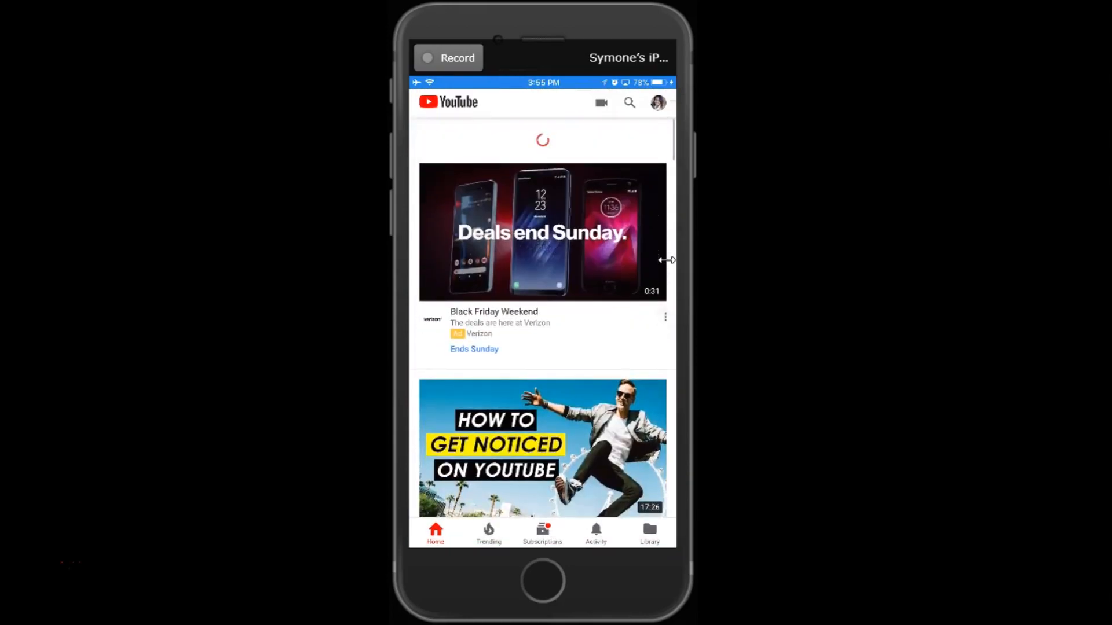
scroll(up, 3)
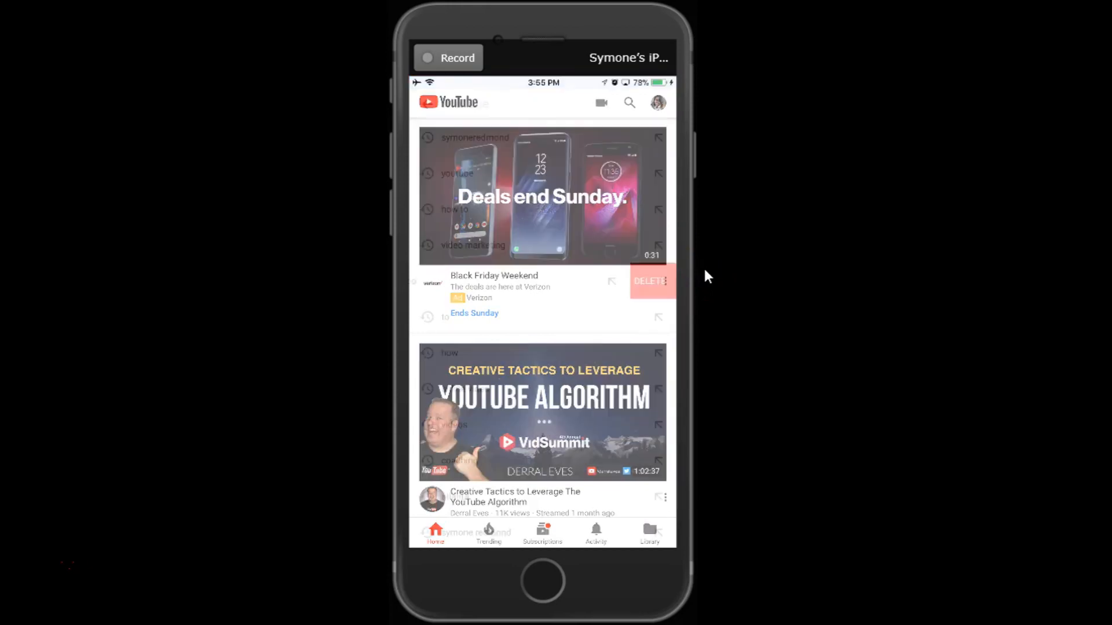
Check the recent searches list in search, then return to the home feed.
click(628, 103)
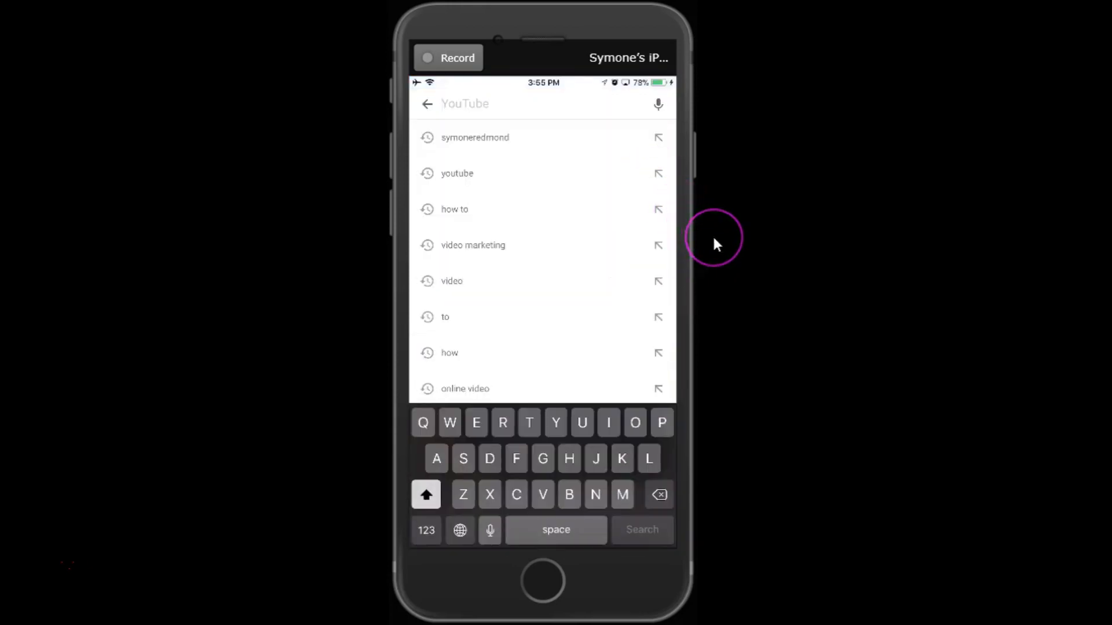
click(426, 103)
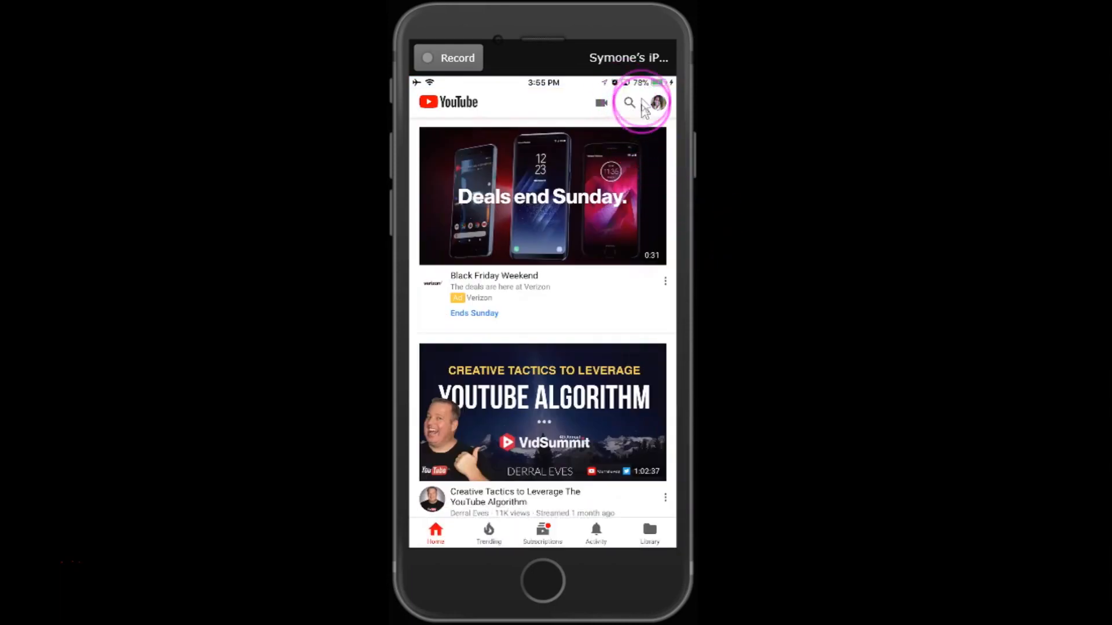
mouse_move(715, 190)
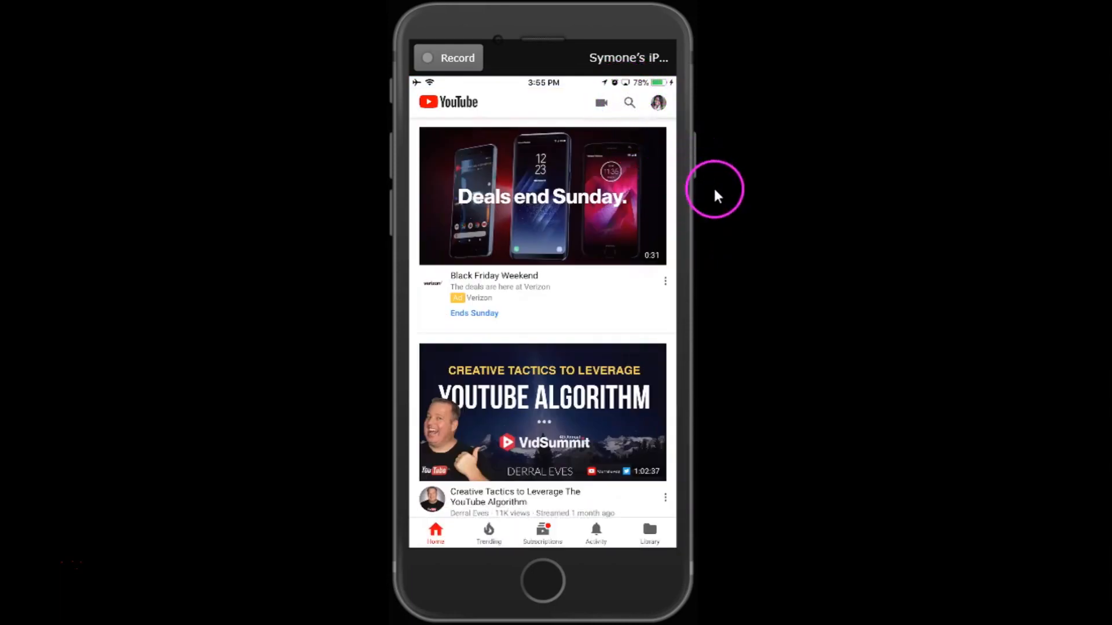
Delete the first entry from the recent searches list.
click(629, 103)
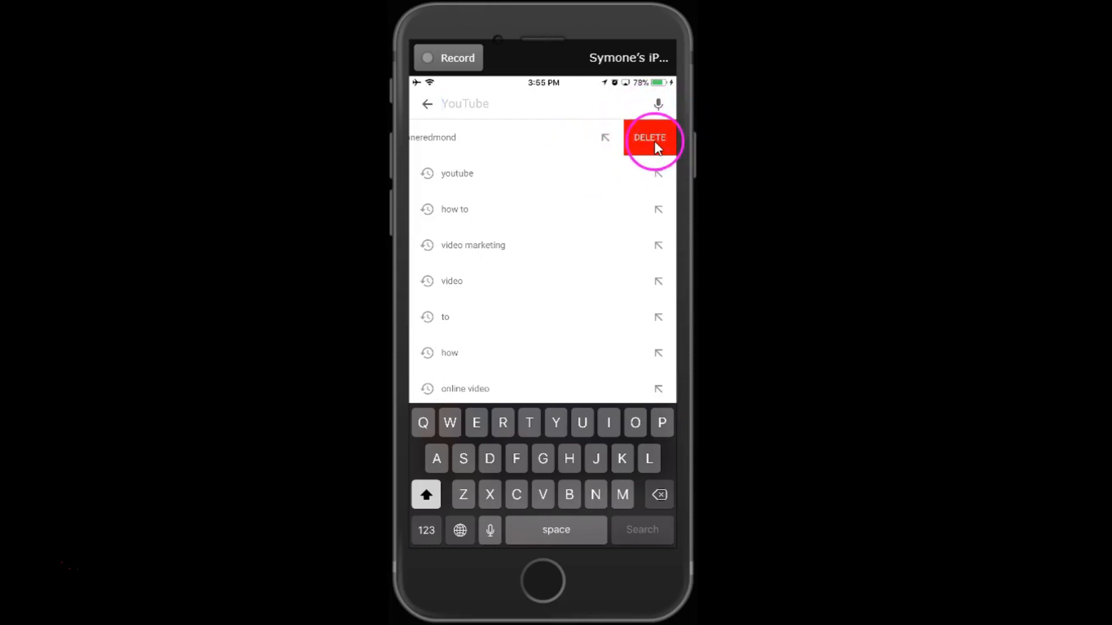
click(649, 138)
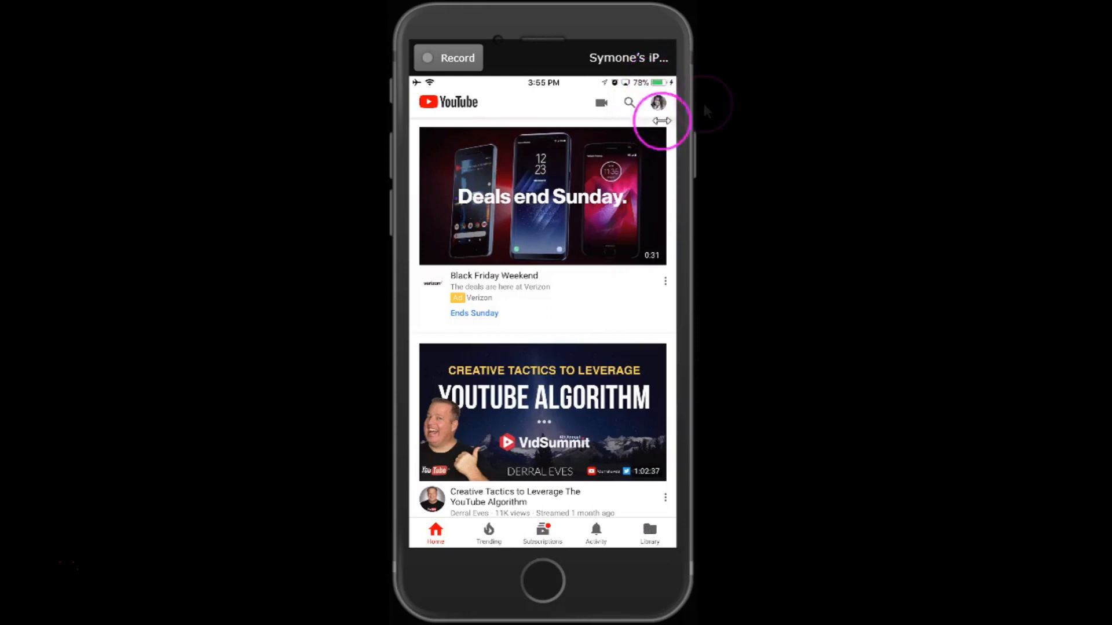
Reach the app Settings from the account menu, at the privacy history options.
click(659, 102)
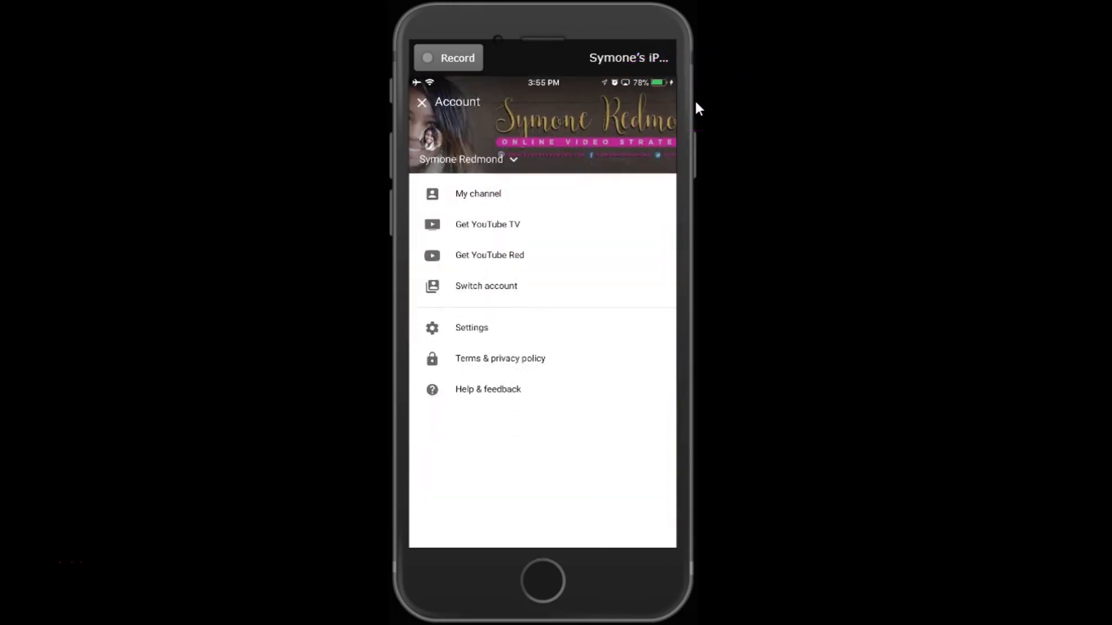
click(472, 328)
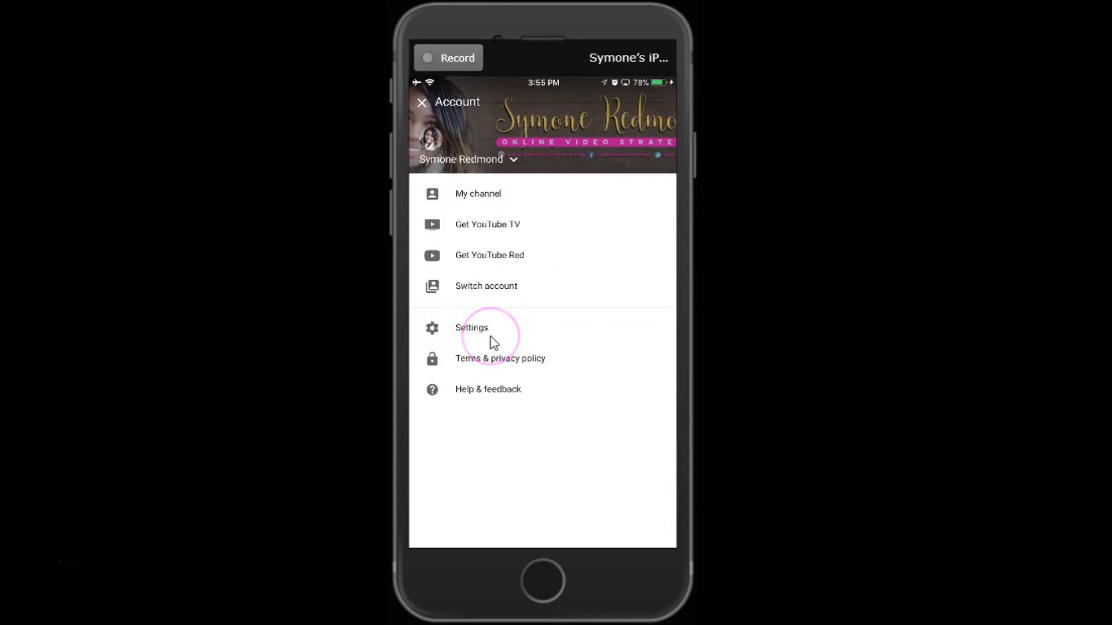
click(471, 328)
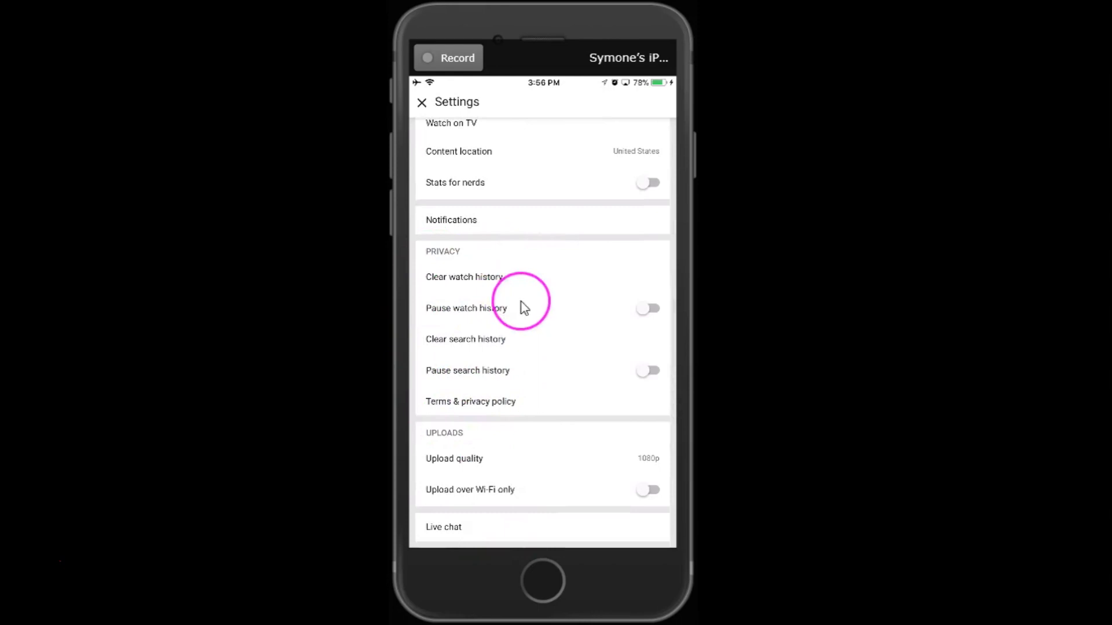
mouse_move(485, 314)
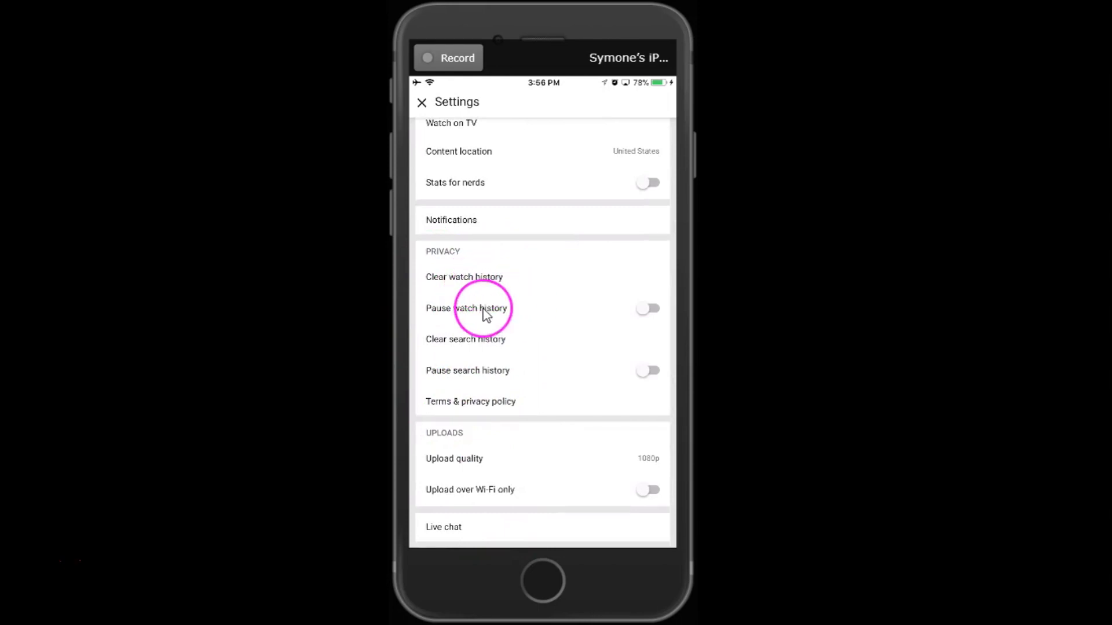
mouse_move(489, 352)
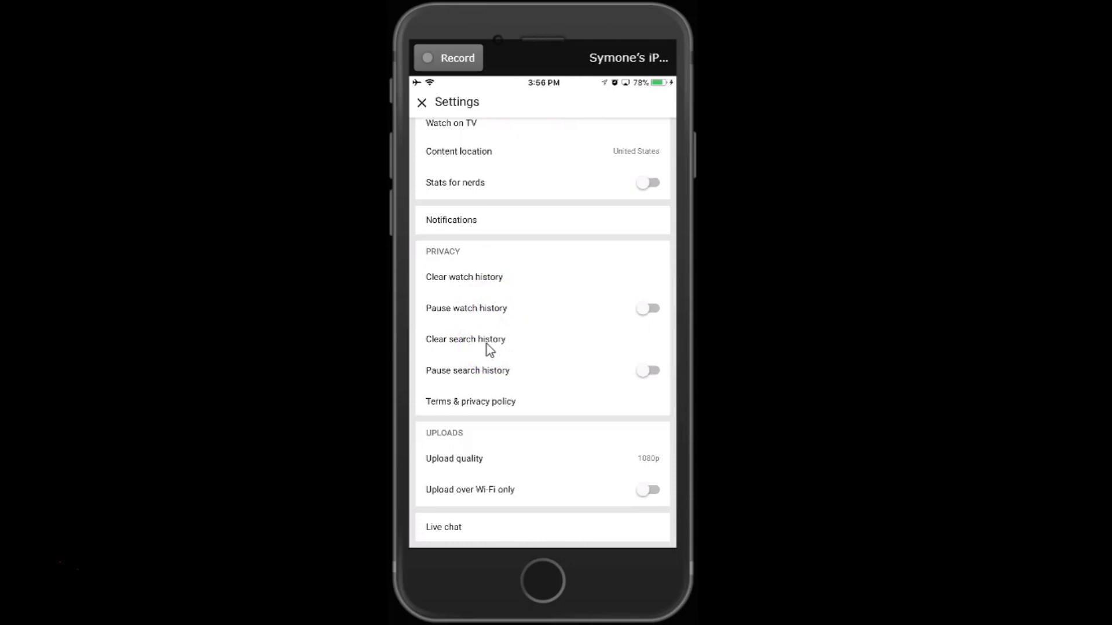
mouse_move(575, 378)
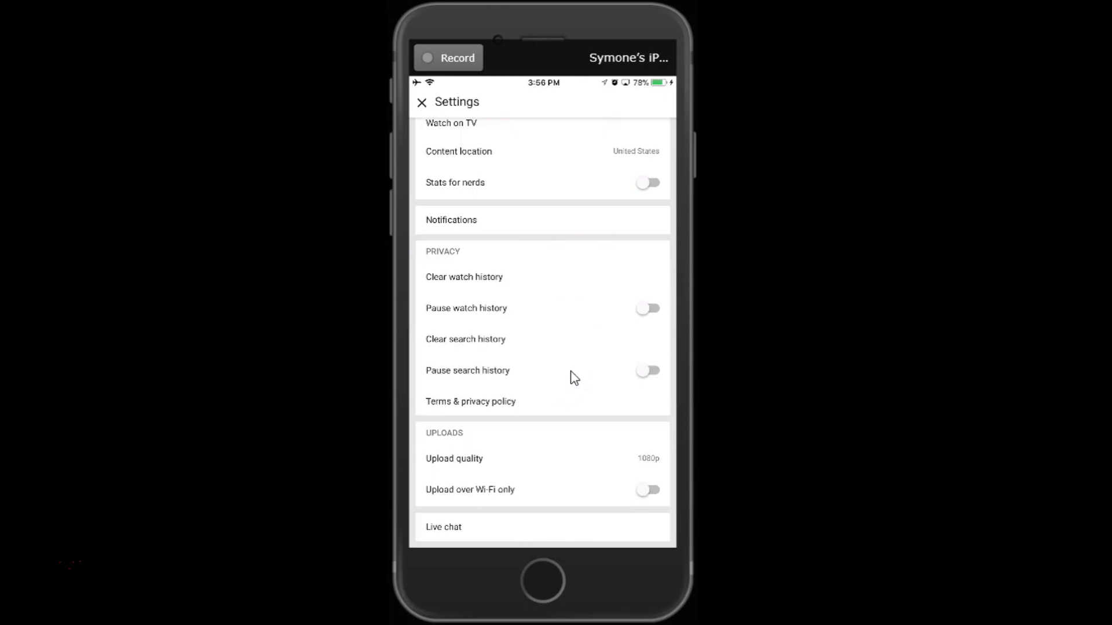
Clear the entire search history with confirmation, then close Settings to the home feed.
click(465, 340)
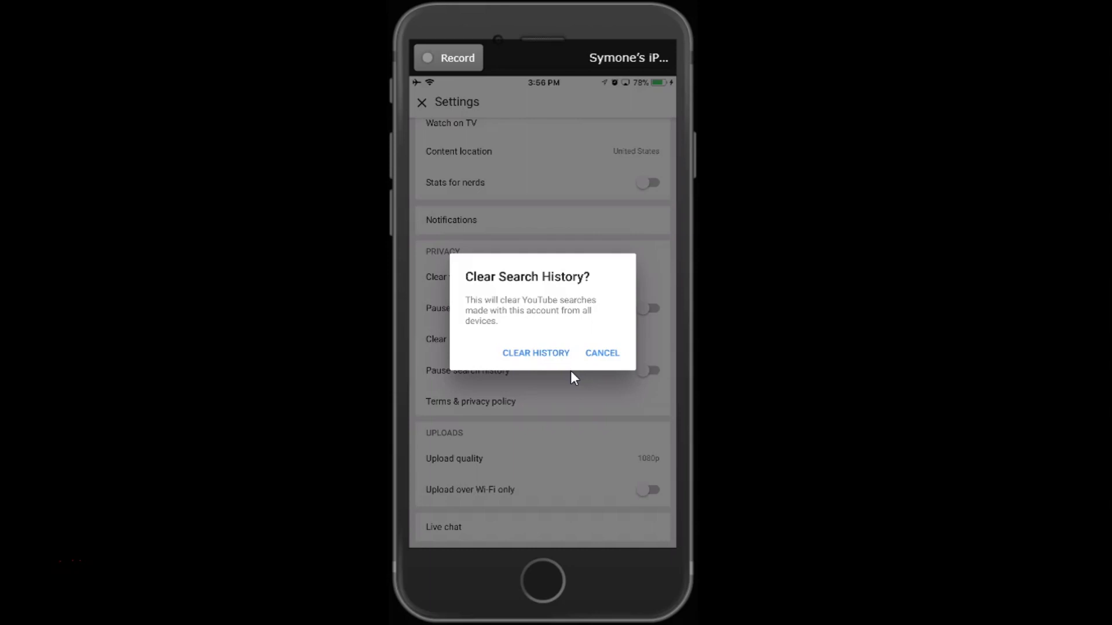
click(535, 353)
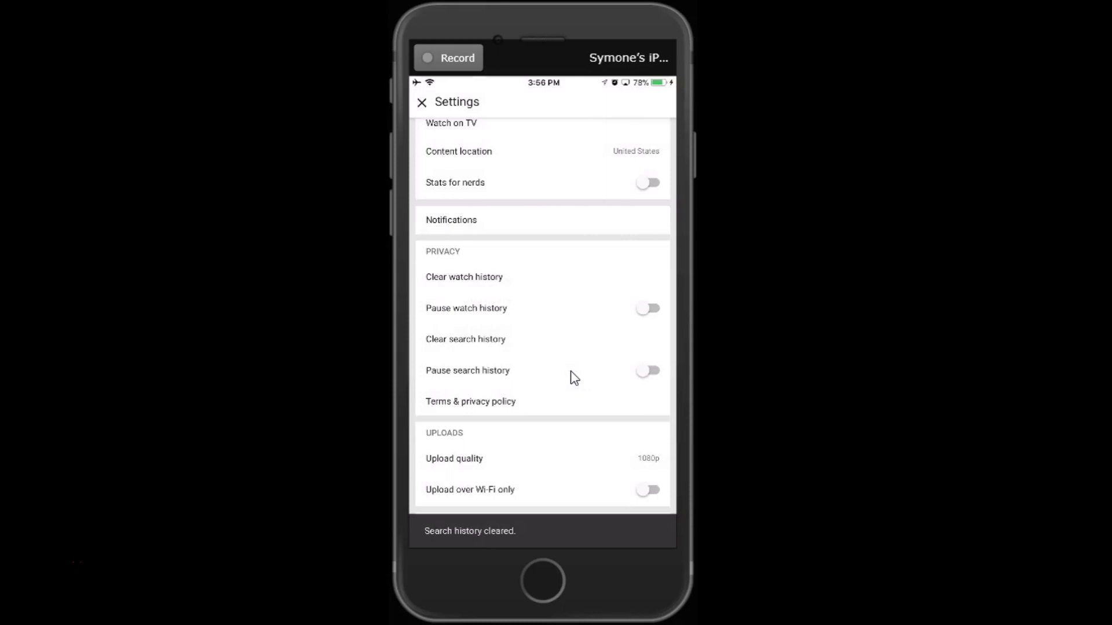
scroll(down, 3)
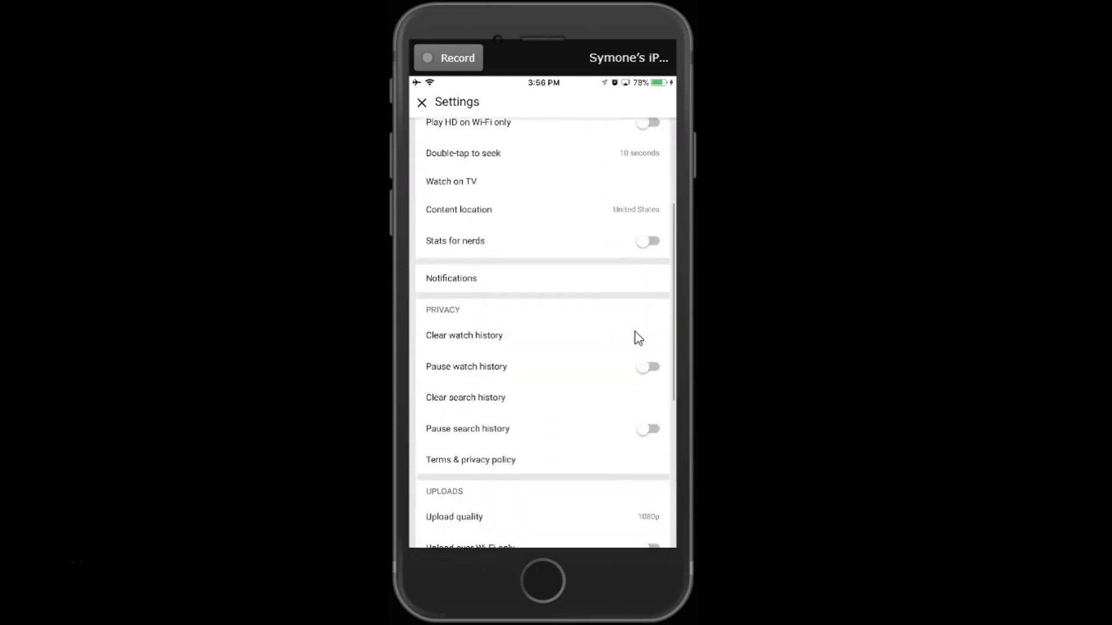
click(420, 102)
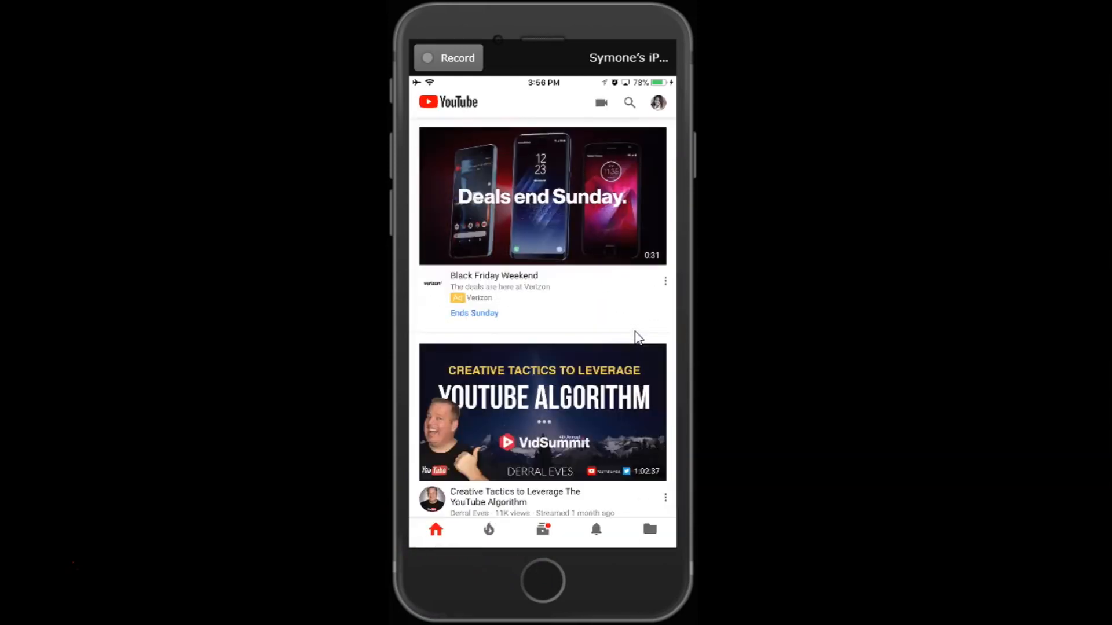